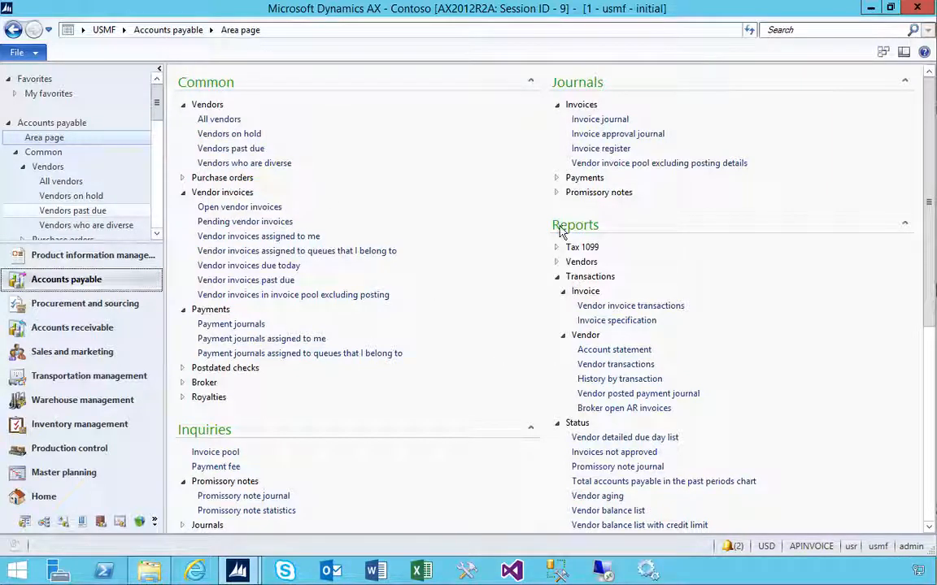
pyautogui.moveTo(558, 446)
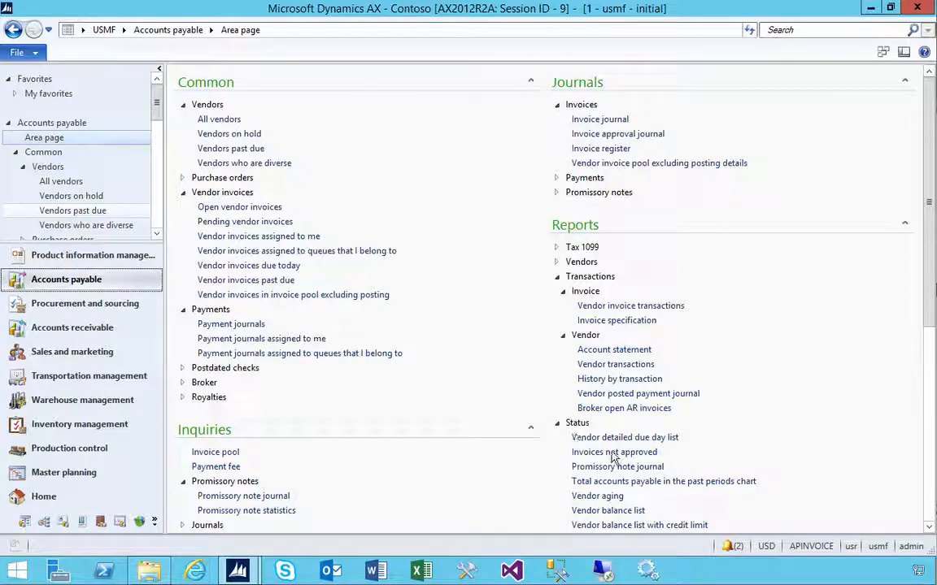
# Open the Invoices not approved report dialog from Reports > Status
pyautogui.click(614, 452)
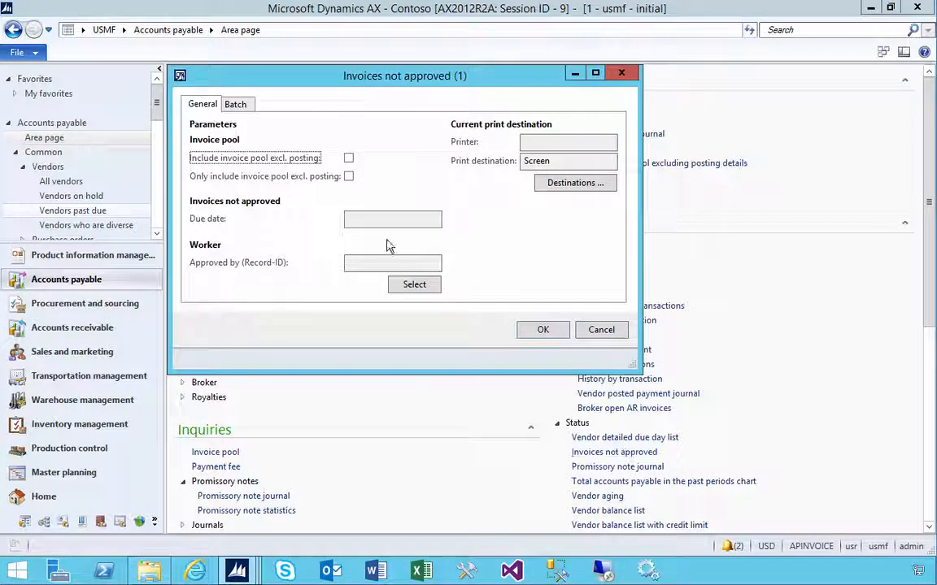
pyautogui.moveTo(331, 217)
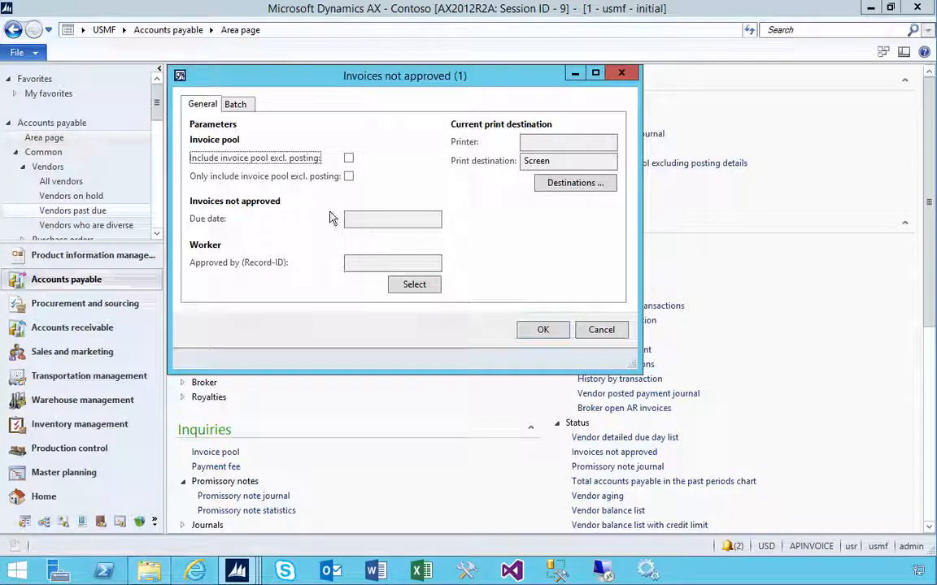
pyautogui.moveTo(331, 169)
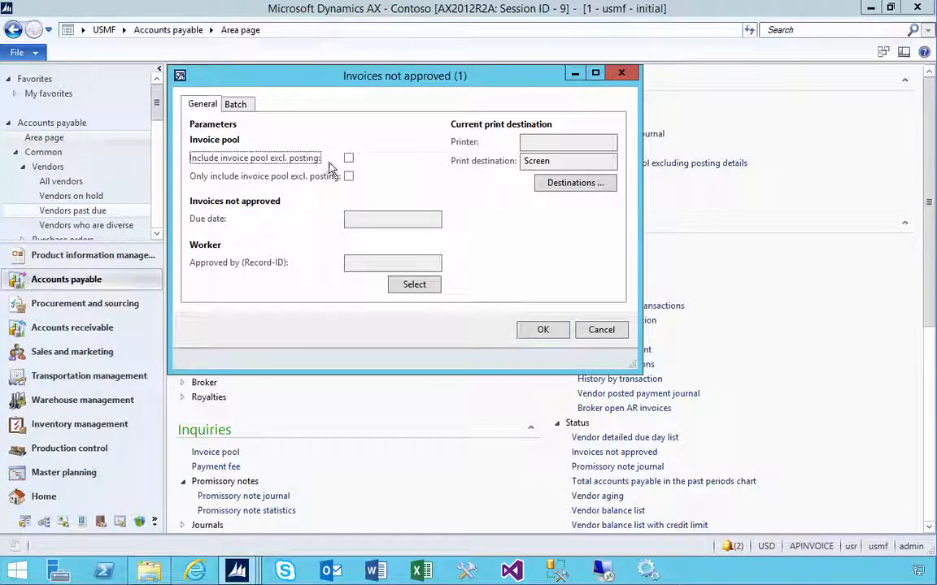
pyautogui.moveTo(227, 206)
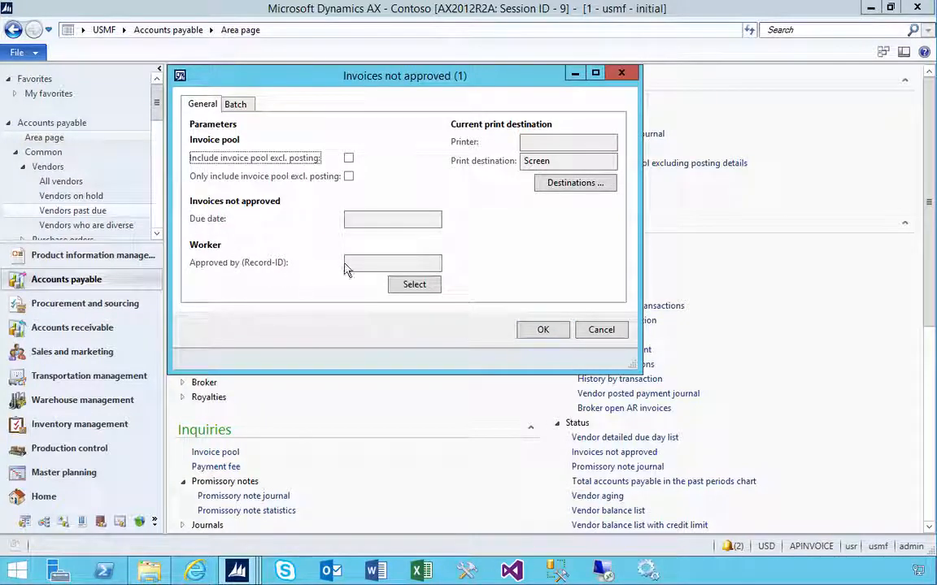
pyautogui.moveTo(543, 330)
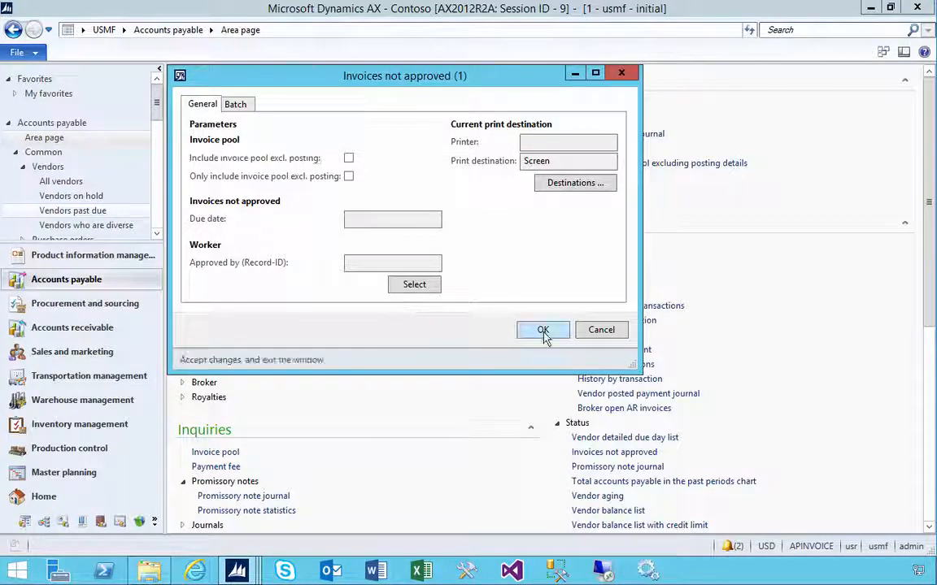
# Run the report to screen with default parameters, listing three unapproved invoices
pyautogui.click(542, 330)
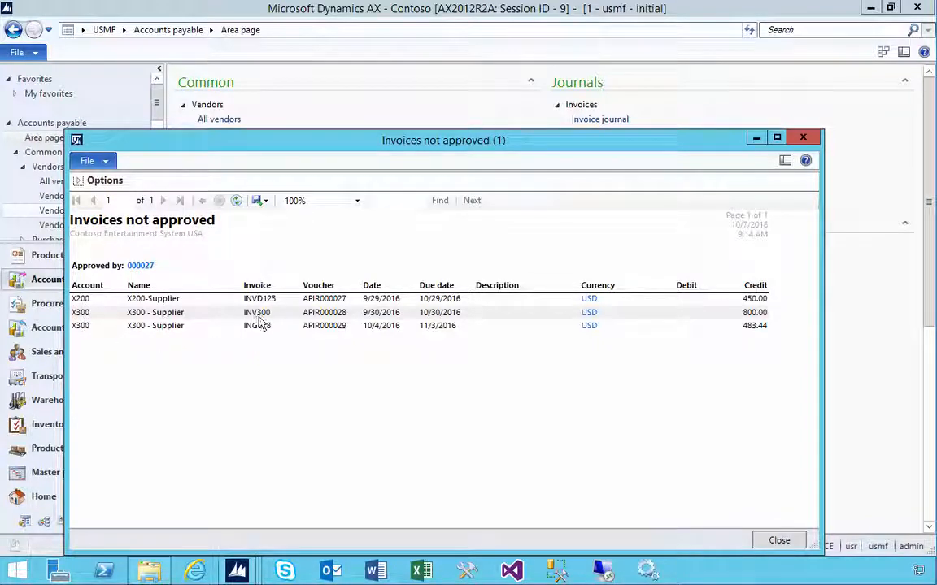
pyautogui.moveTo(267, 329)
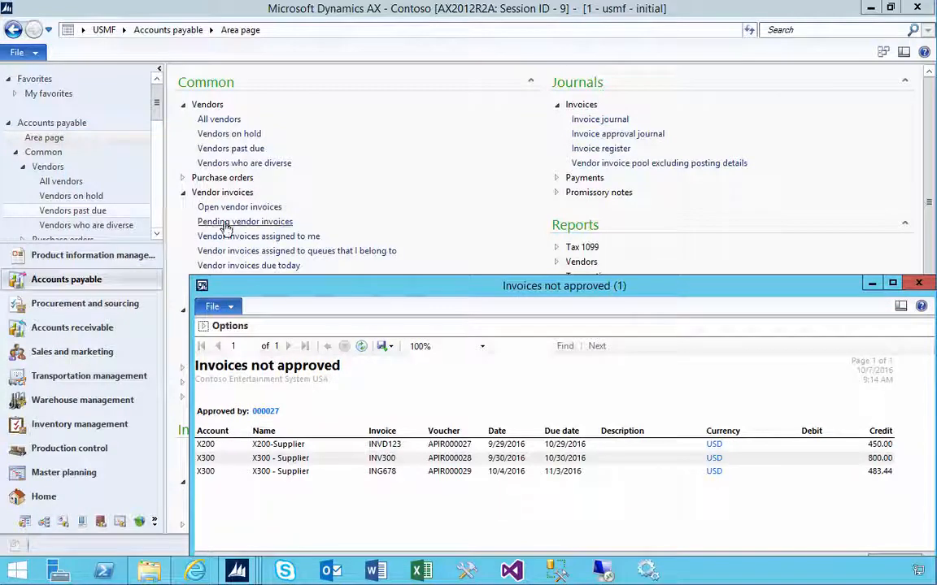
pyautogui.click(245, 221)
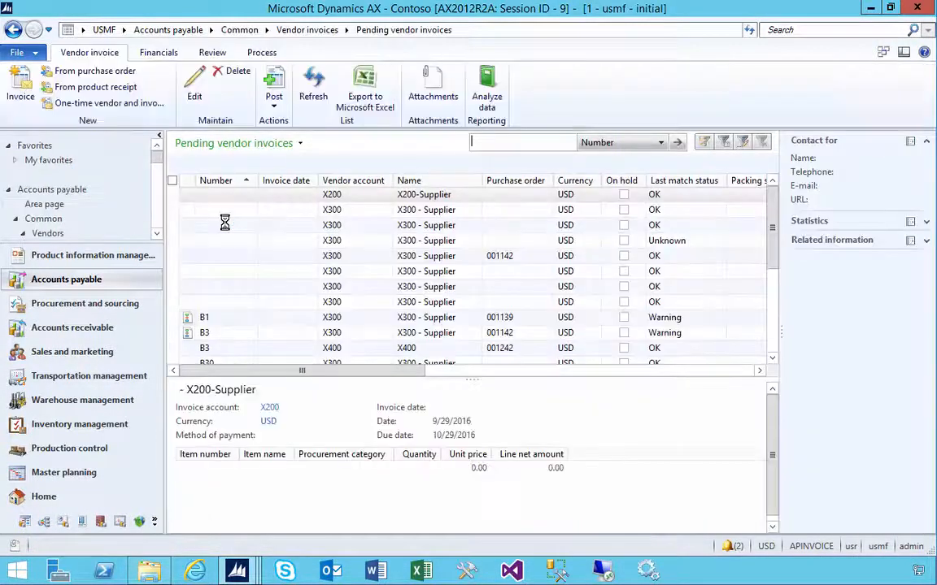
pyautogui.click(331, 317)
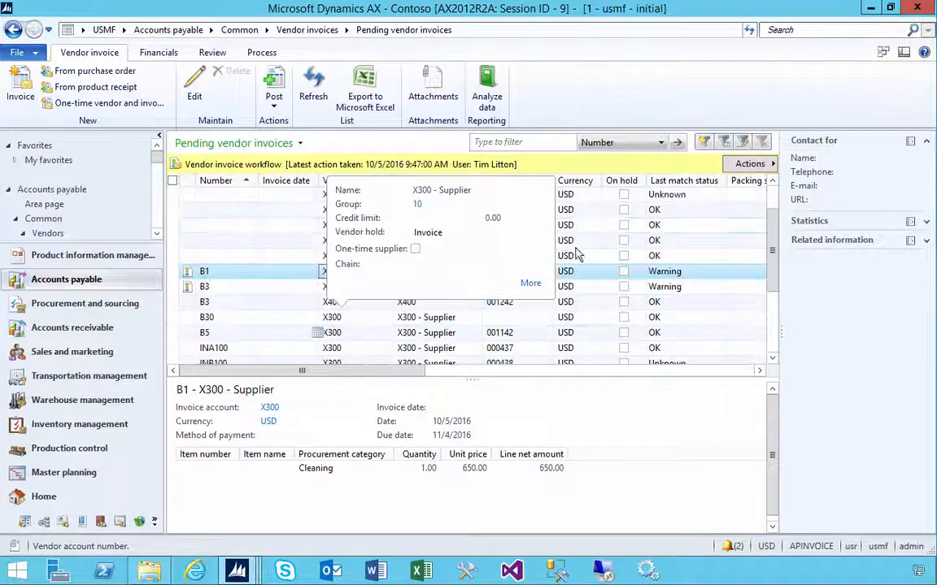
pyautogui.click(750, 163)
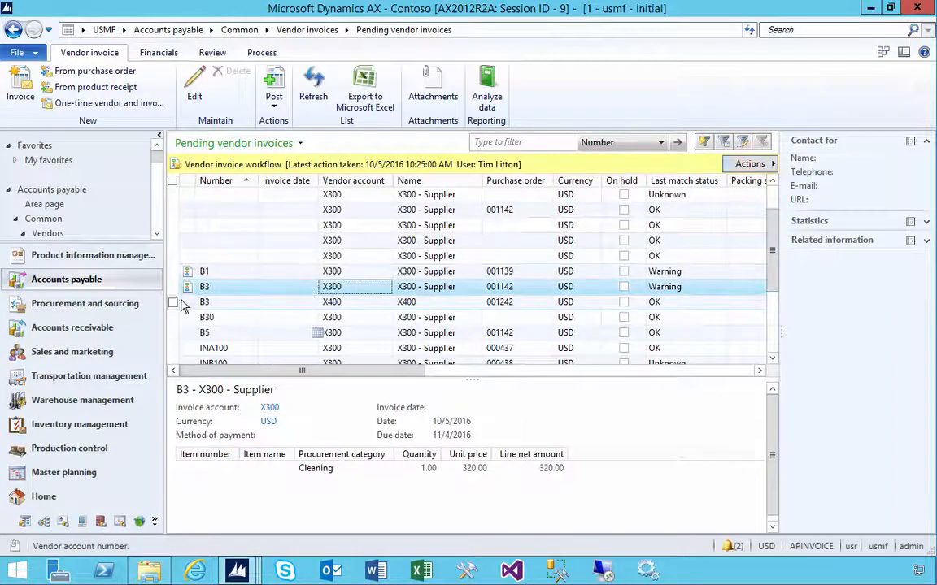
pyautogui.scroll(-3)
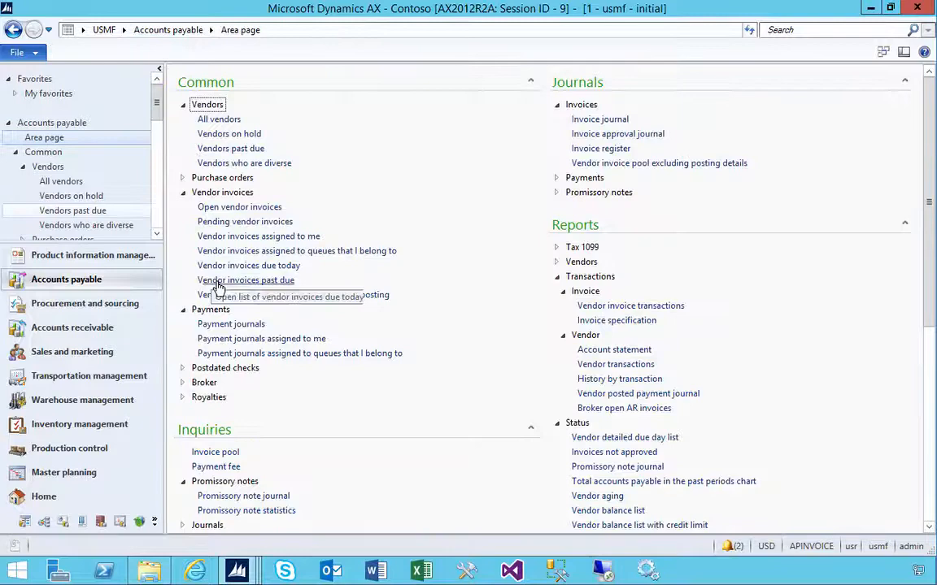
# Open the Invoice pool inquiry to compare its three invoices with the report
pyautogui.scroll(-3)
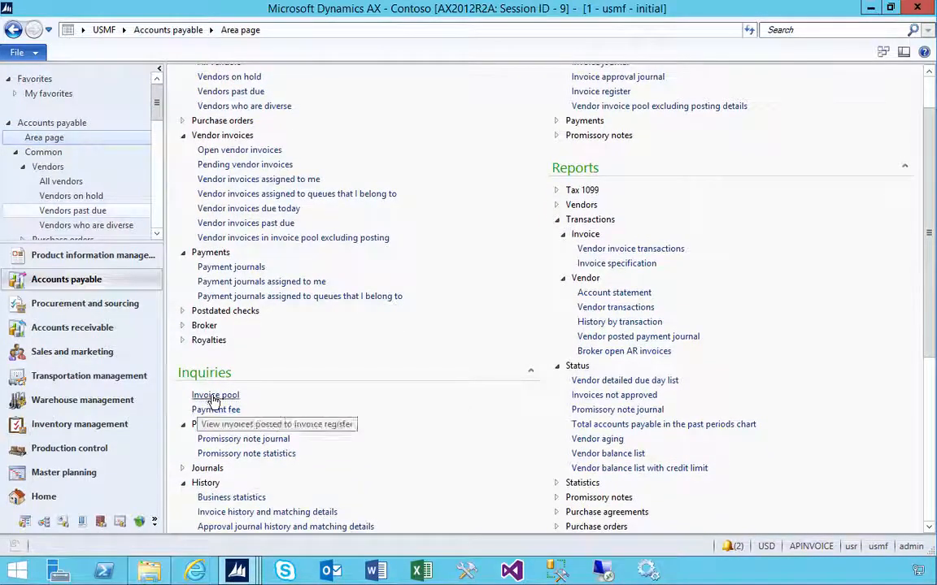
pyautogui.click(215, 394)
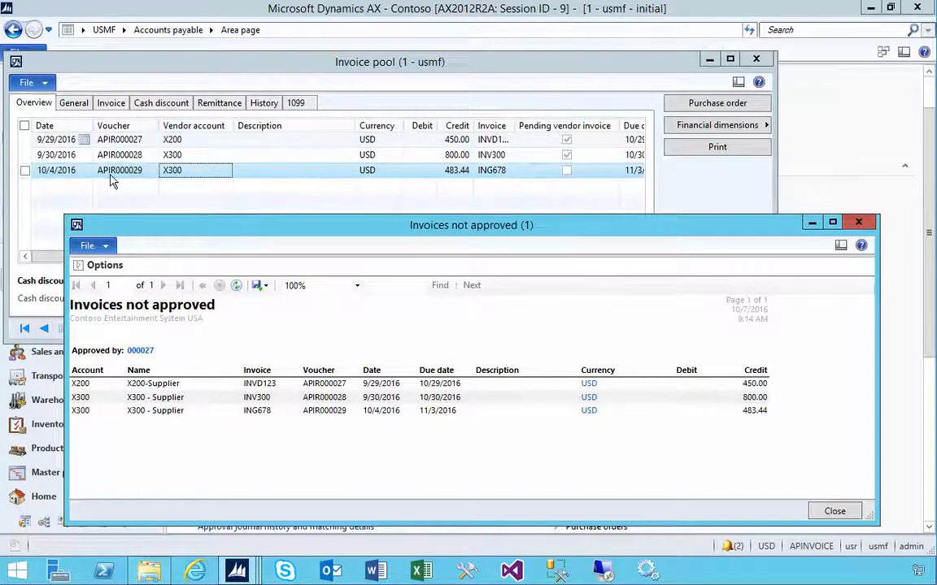
pyautogui.moveTo(178, 154)
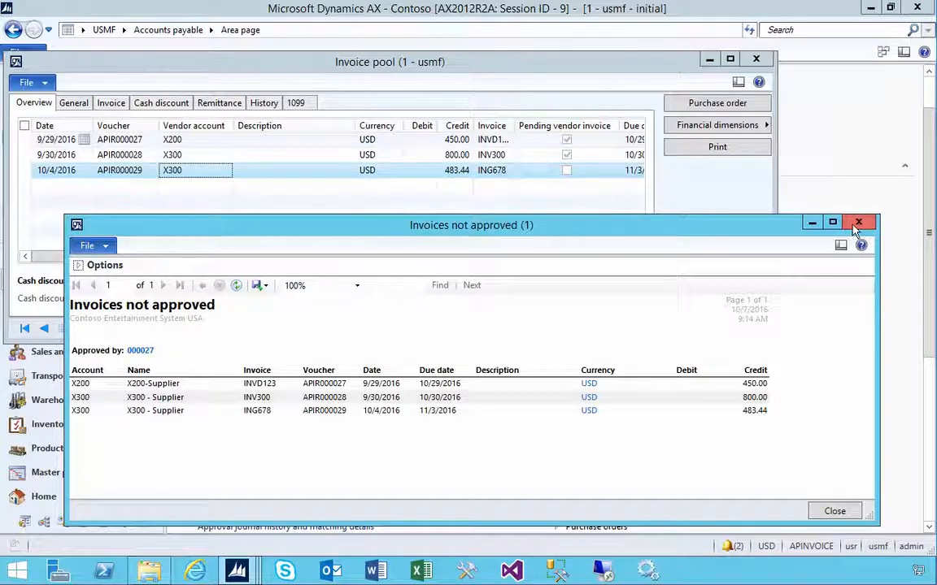
# Close the Invoices not approved report window, returning to Accounts payable
pyautogui.click(858, 222)
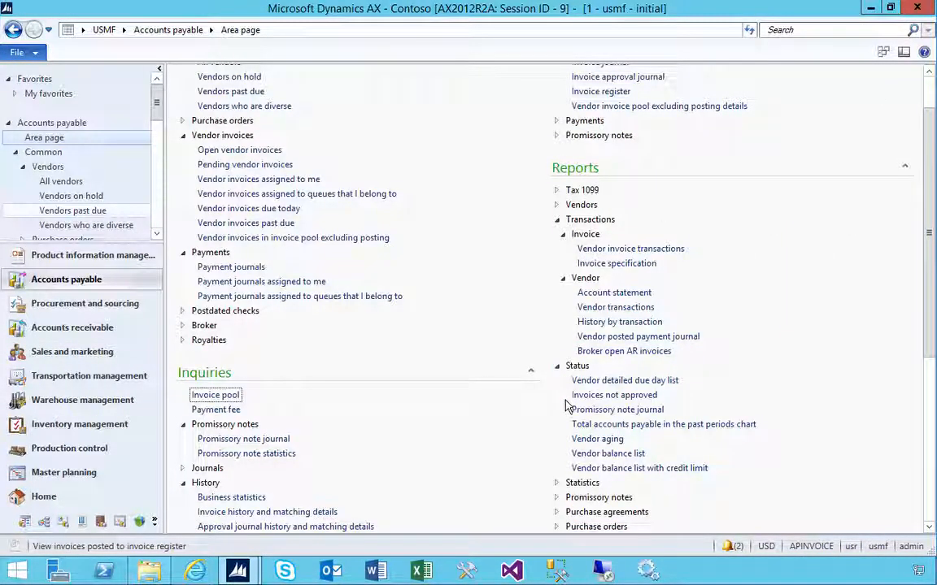
pyautogui.moveTo(614, 398)
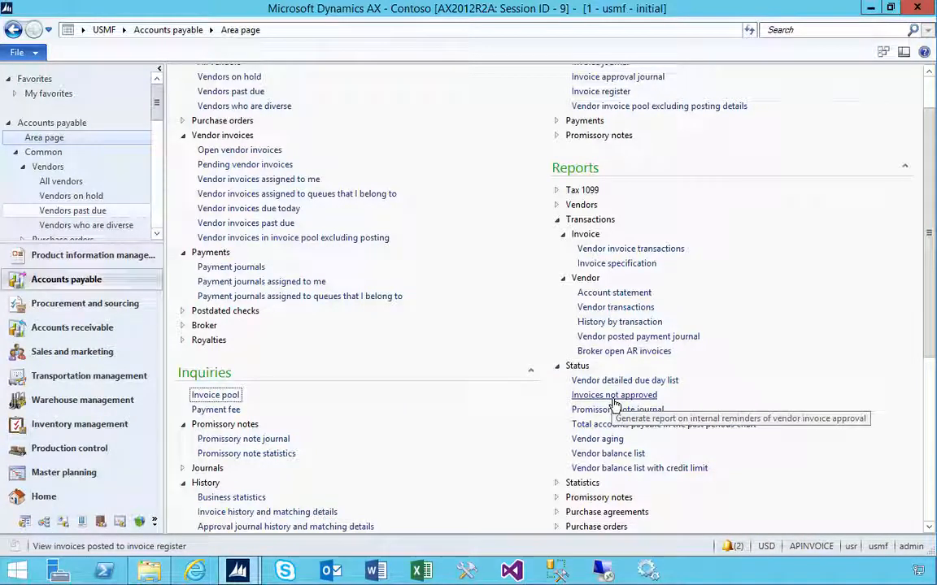
pyautogui.moveTo(613, 404)
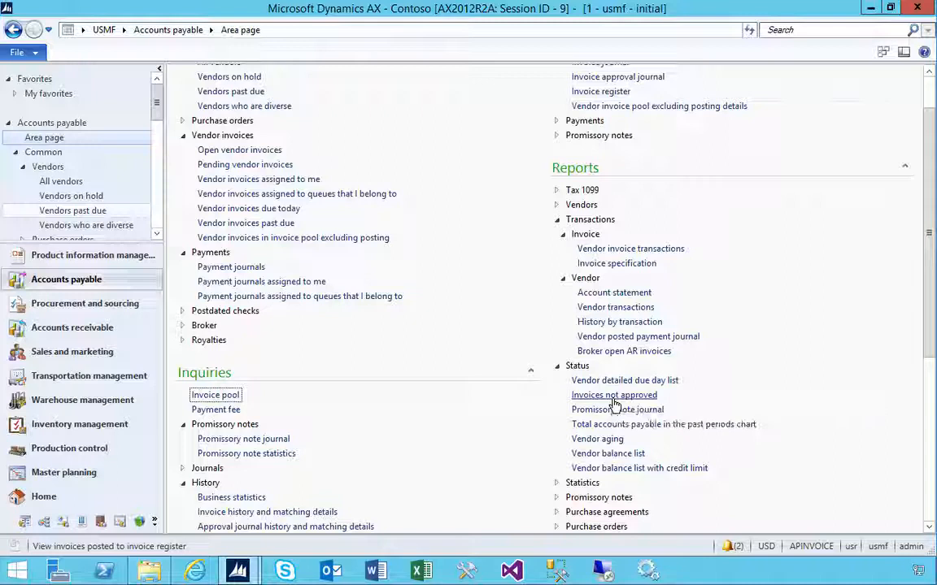
pyautogui.moveTo(626, 407)
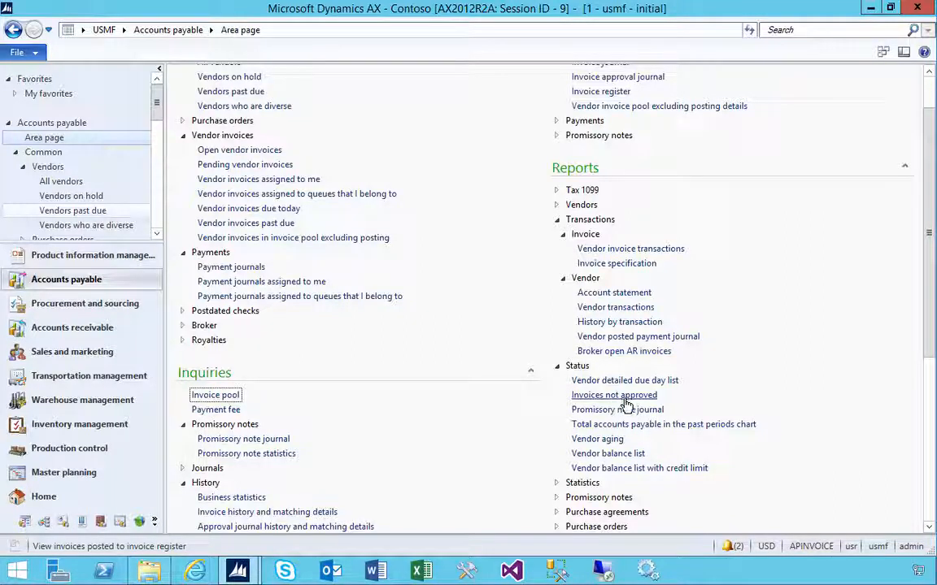
pyautogui.moveTo(626, 400)
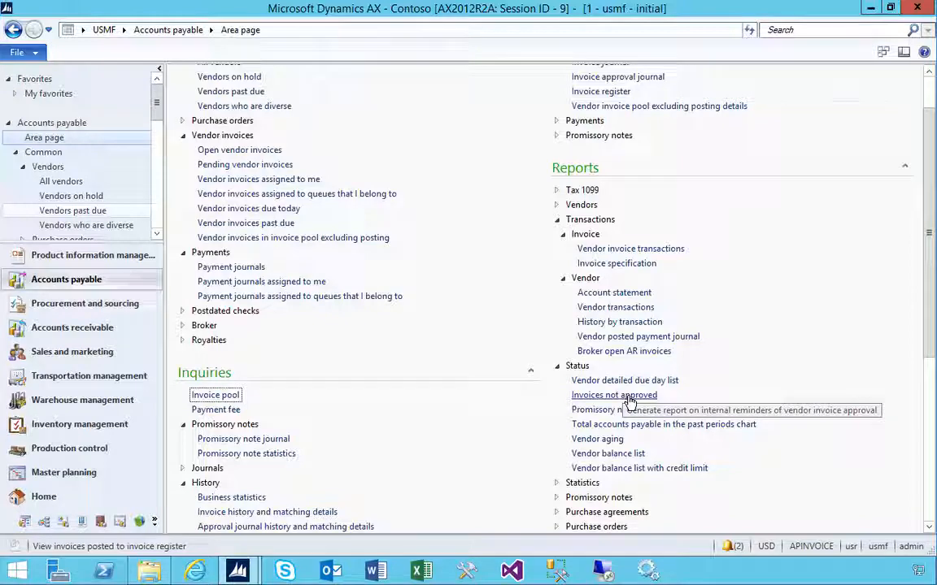
pyautogui.moveTo(222, 401)
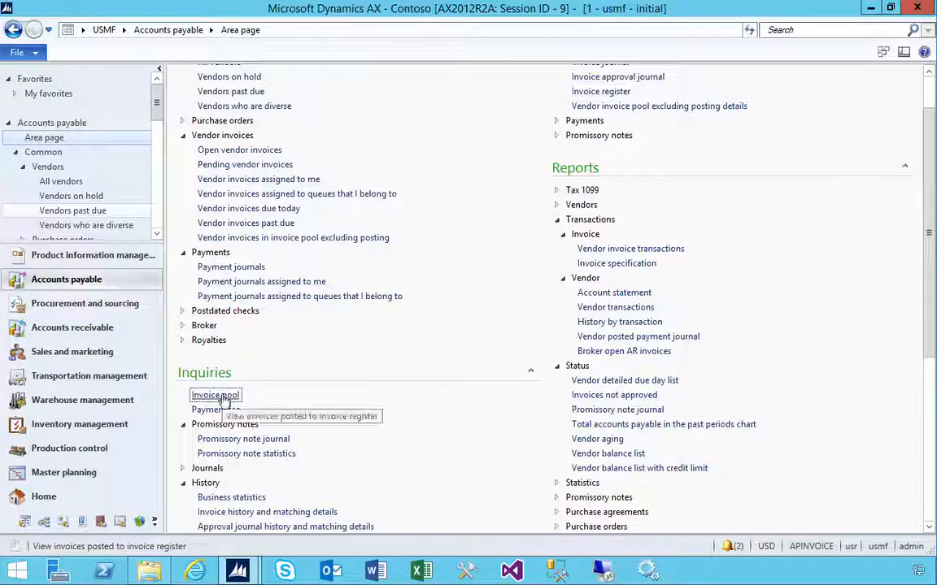